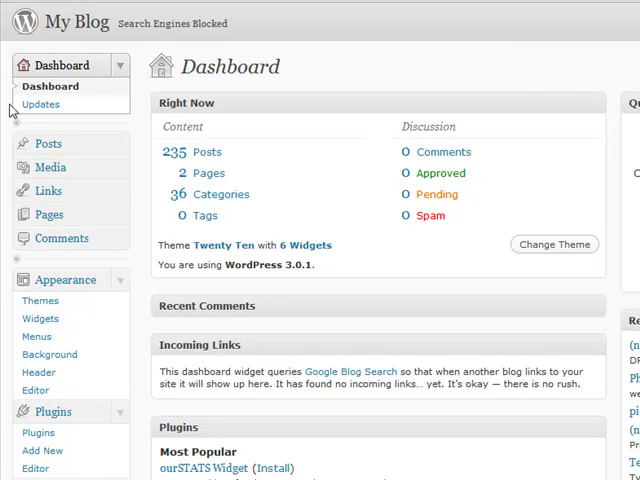
# Go to Settings > IntenseDebate XML Import to reach the import tool
pyautogui.scroll(-3)
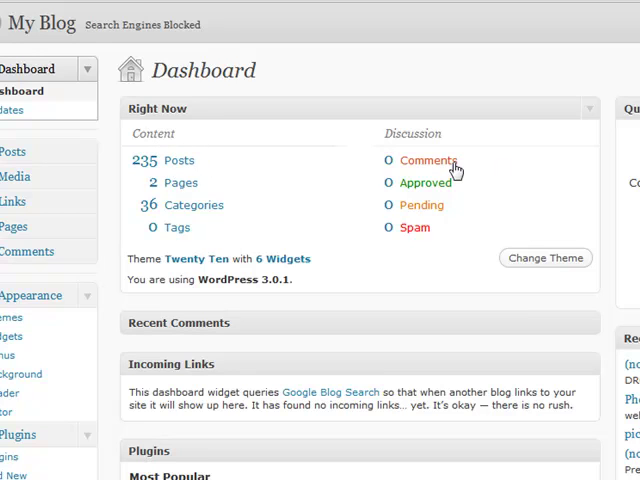
pyautogui.scroll(-3)
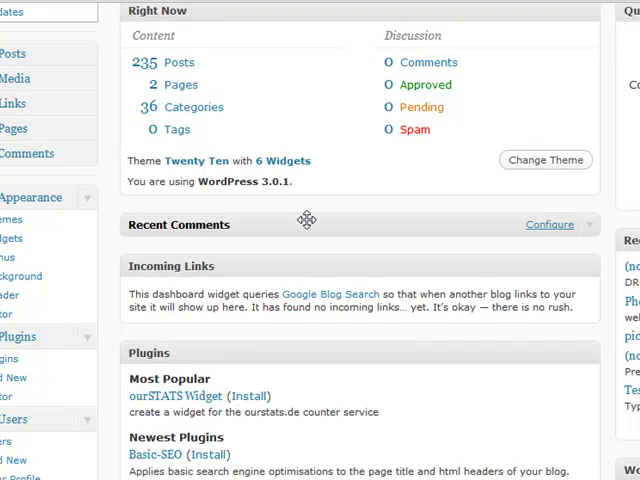
pyautogui.moveTo(412, 228)
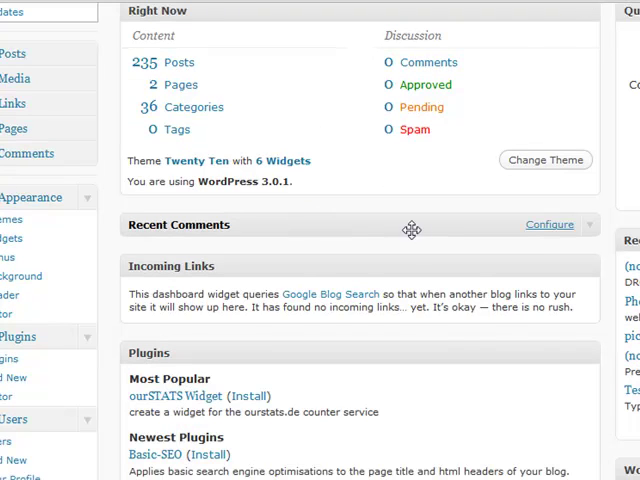
pyautogui.scroll(-3)
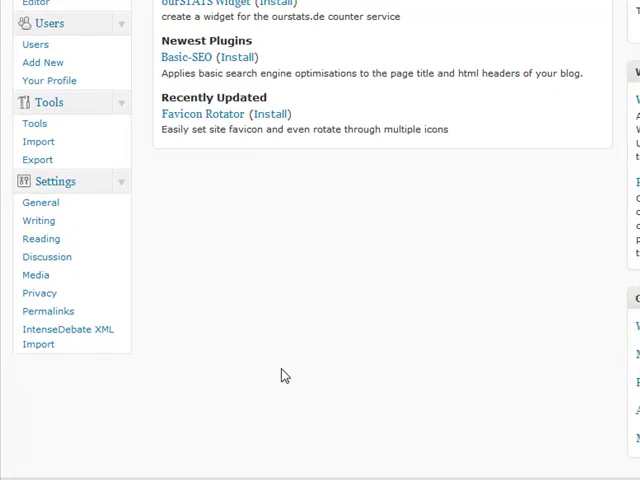
pyautogui.moveTo(80, 344)
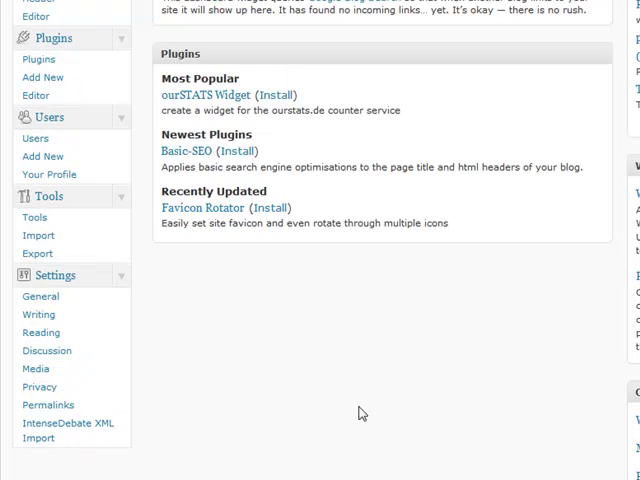
pyautogui.click(66, 424)
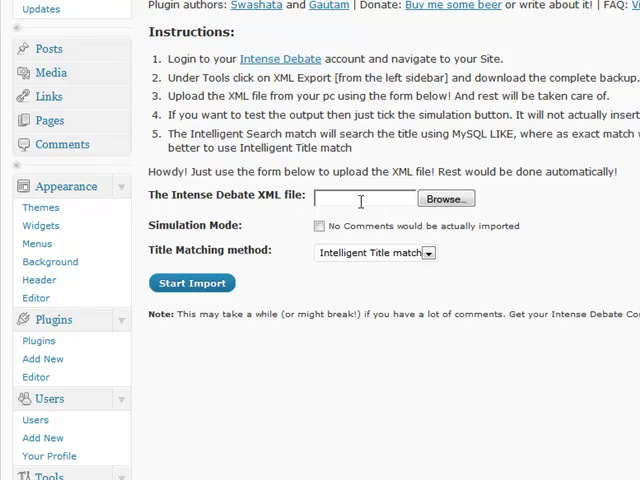
pyautogui.moveTo(256, 208)
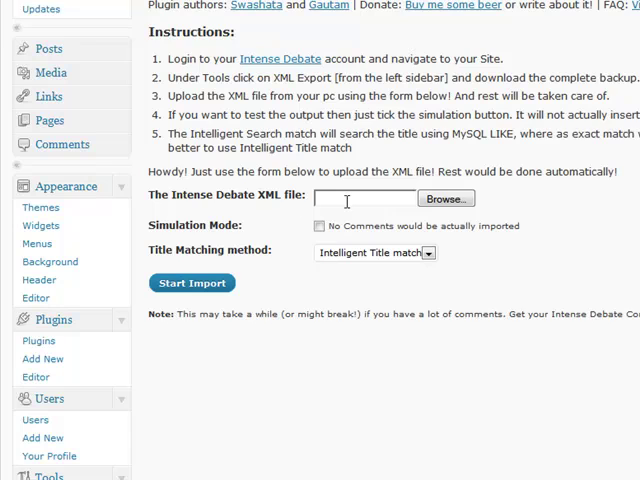
# Try the Simulation Mode checkbox on and off, keeping Intelligent Title match as matching method
pyautogui.scroll(-3)
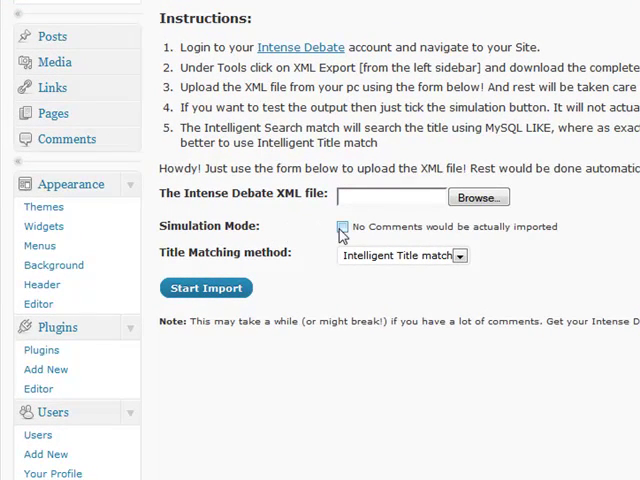
pyautogui.click(342, 226)
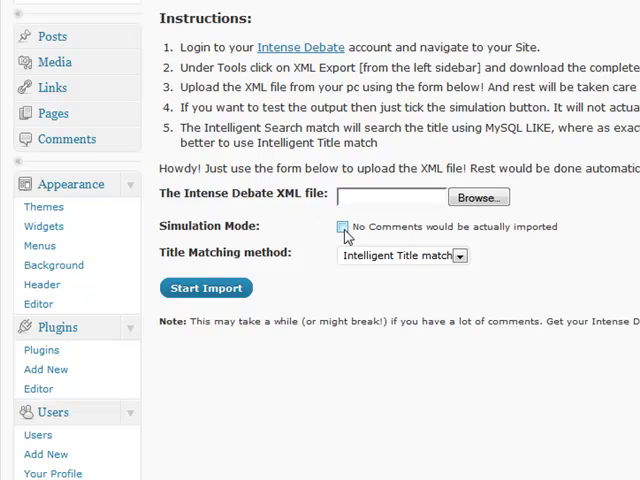
pyautogui.click(342, 226)
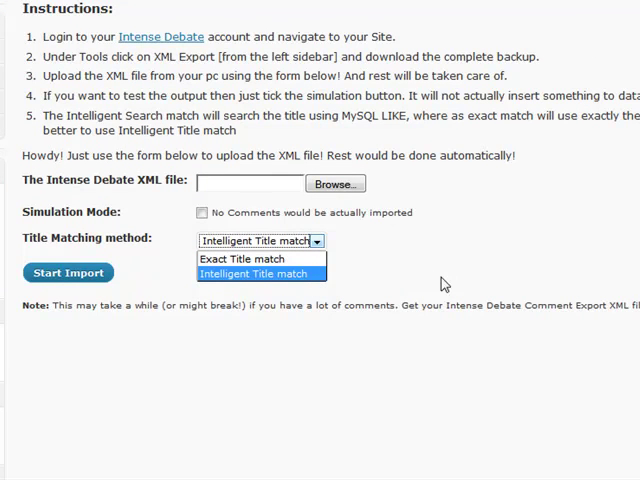
pyautogui.click(260, 272)
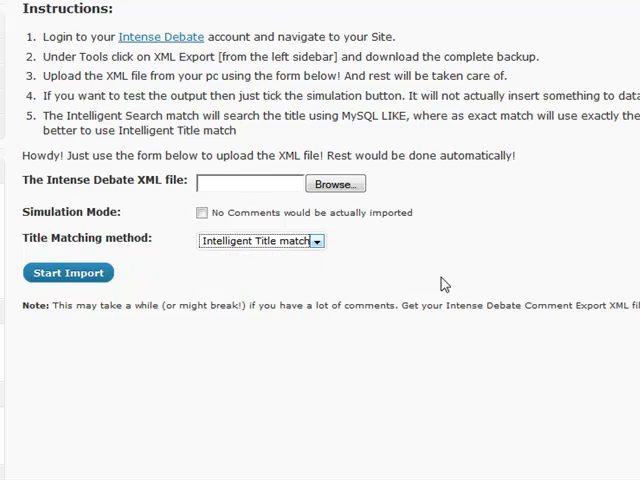
pyautogui.hscroll(3)
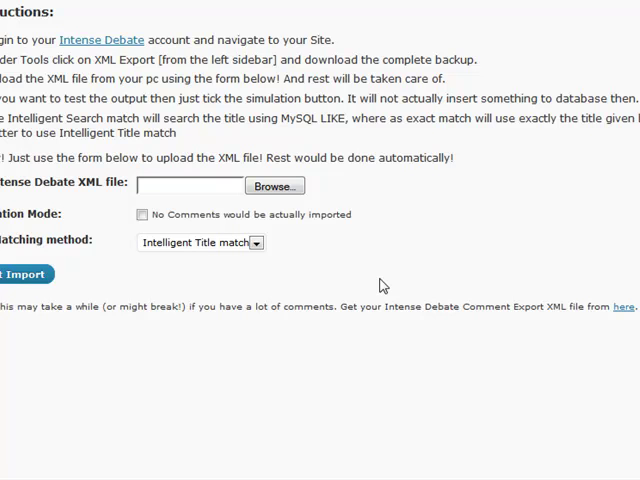
pyautogui.moveTo(202, 250)
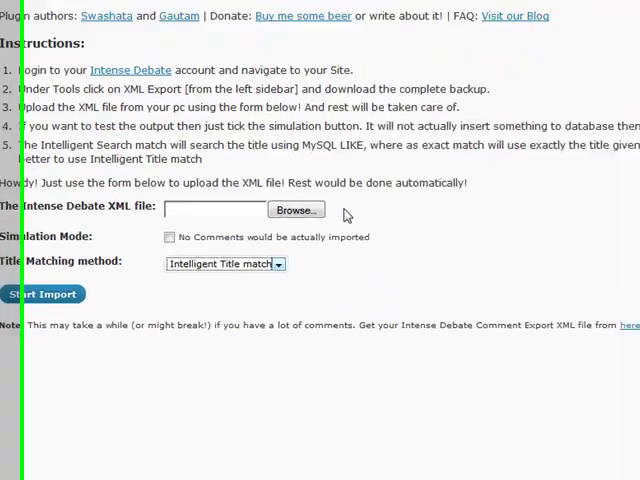
# Choose the exported Intense Debate XML file in the upload form
pyautogui.click(296, 208)
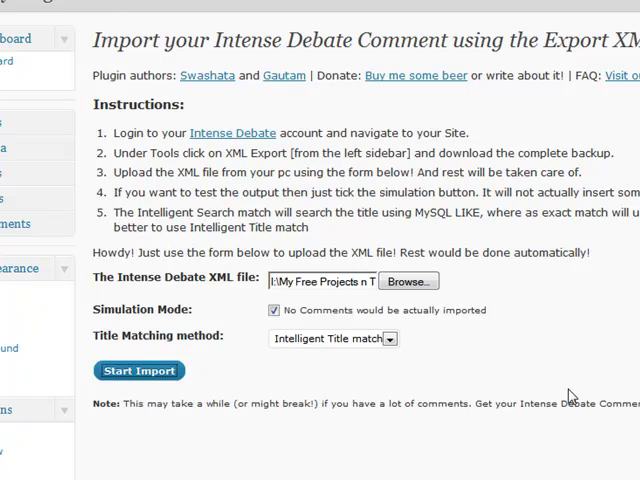
# Start the simulated import and review the per-post Import Result list
pyautogui.click(140, 372)
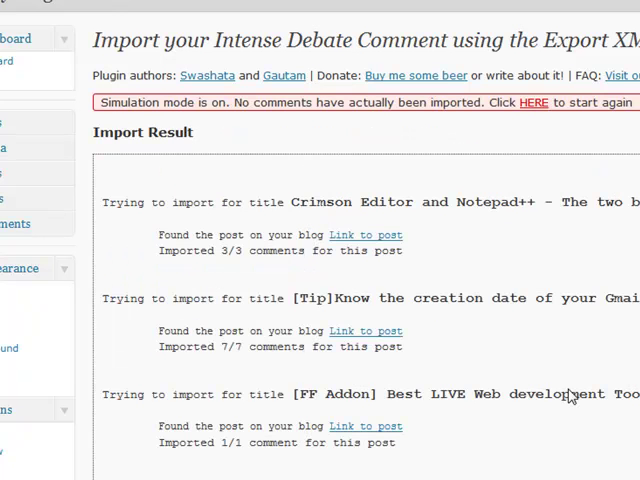
pyautogui.moveTo(230, 196)
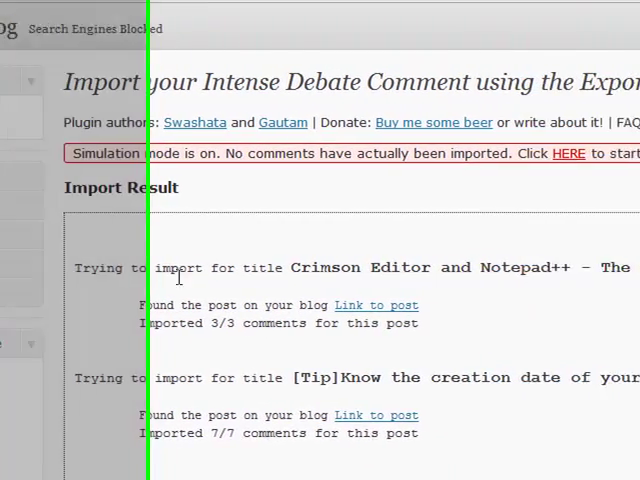
pyautogui.hscroll(3)
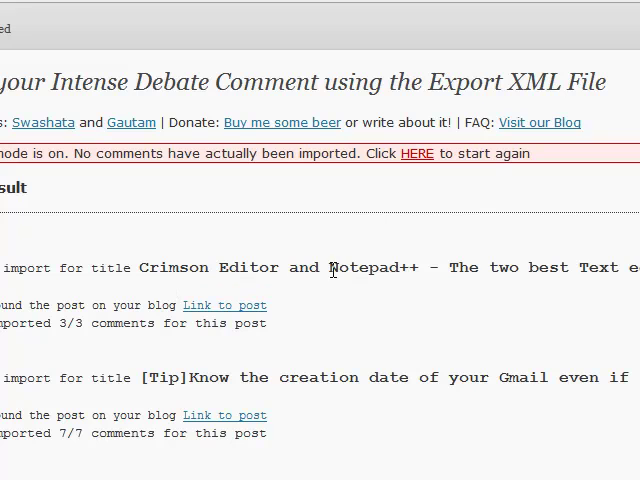
pyautogui.moveTo(168, 312)
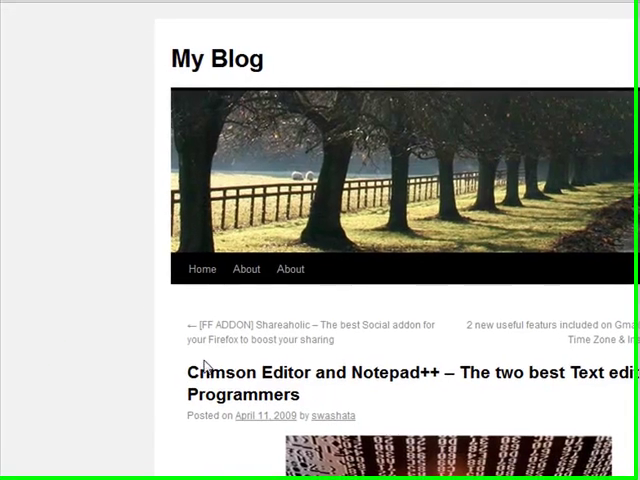
# Scroll through the matched Crimson Editor and Notepad++ blog post
pyautogui.scroll(-3)
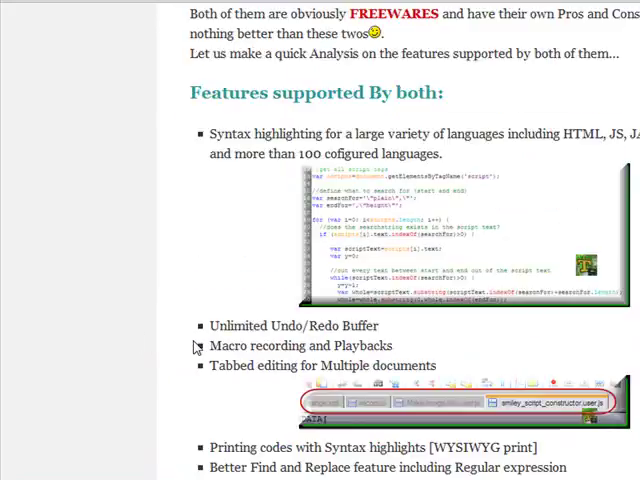
pyautogui.scroll(-3)
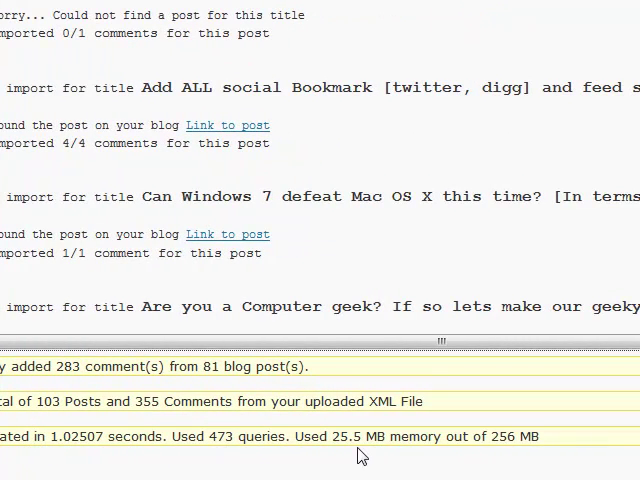
pyautogui.moveTo(608, 452)
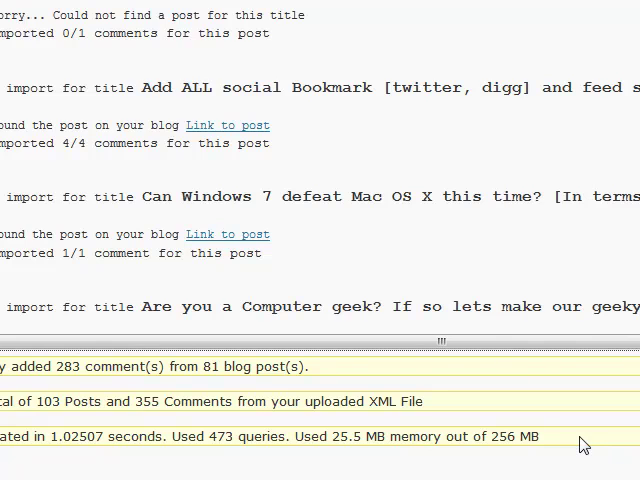
pyautogui.scroll(-3)
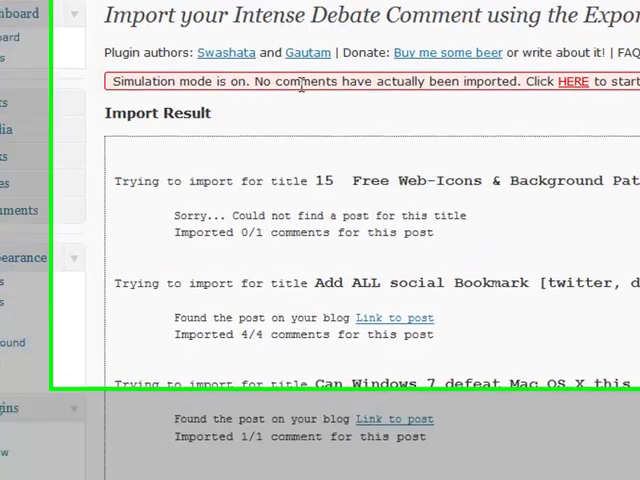
pyautogui.scroll(-3)
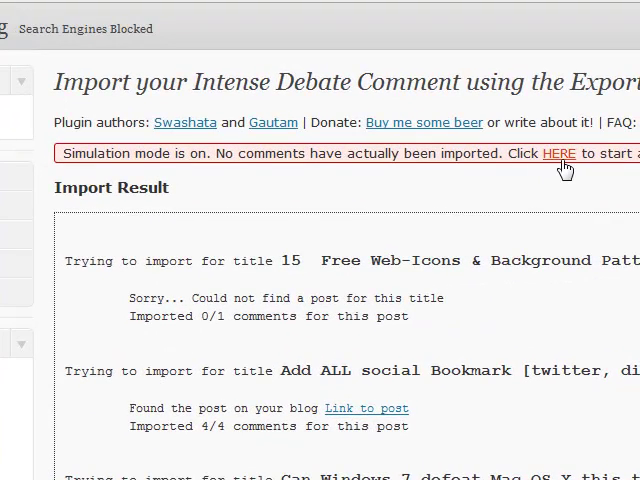
# Run the real import adding 281 comments across 81 posts, then get link options for a matched post
pyautogui.scroll(-3)
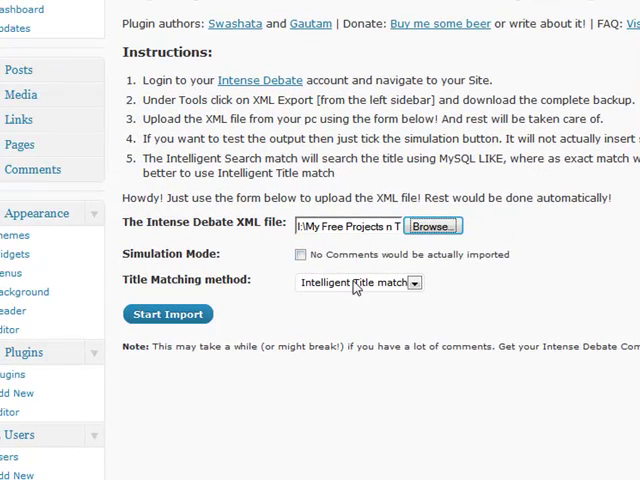
pyautogui.moveTo(436, 294)
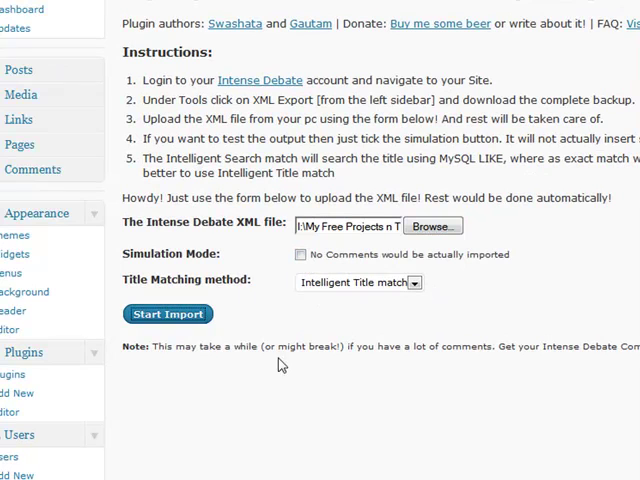
pyautogui.moveTo(604, 428)
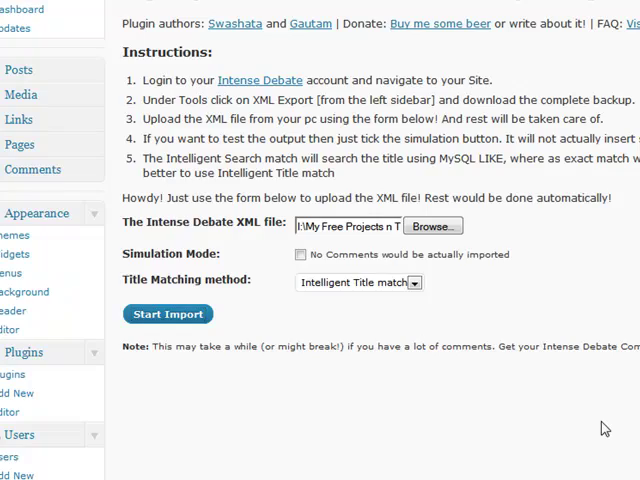
pyautogui.click(168, 314)
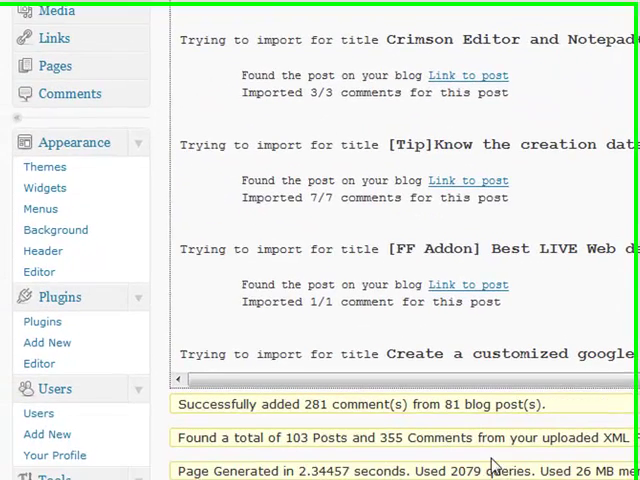
pyautogui.rightClick(468, 68)
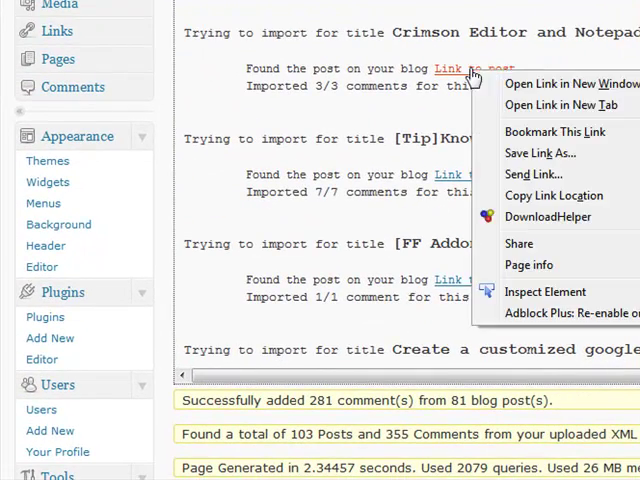